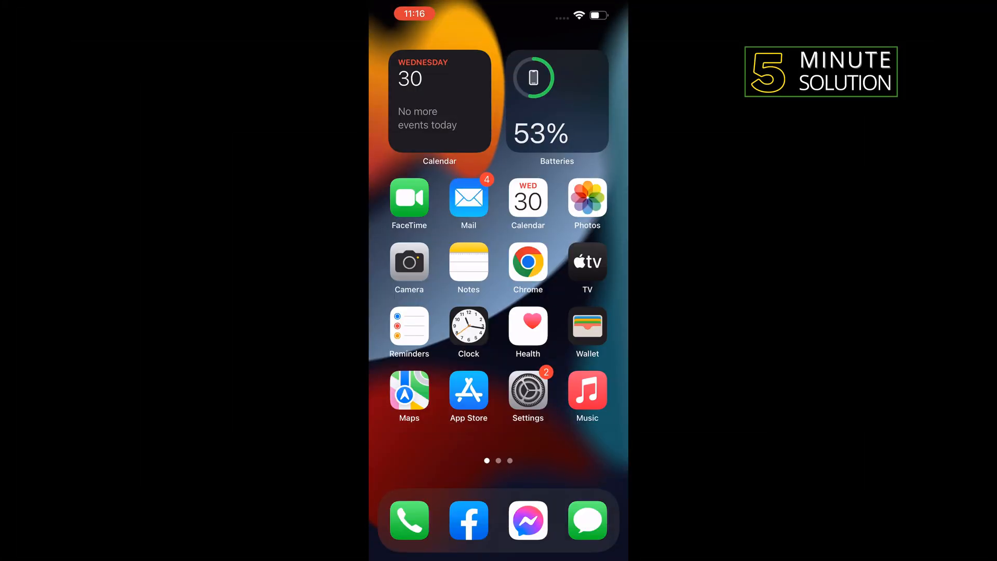
# Open Chrome and search Google for 'invert colors online' via the suggestion.
pyautogui.click(526, 262)
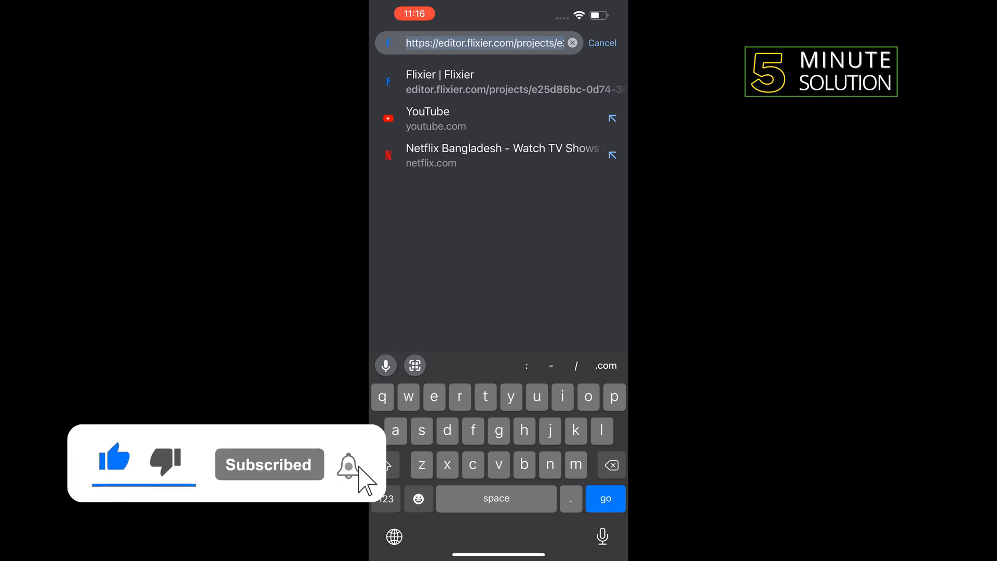
pyautogui.write('invert')
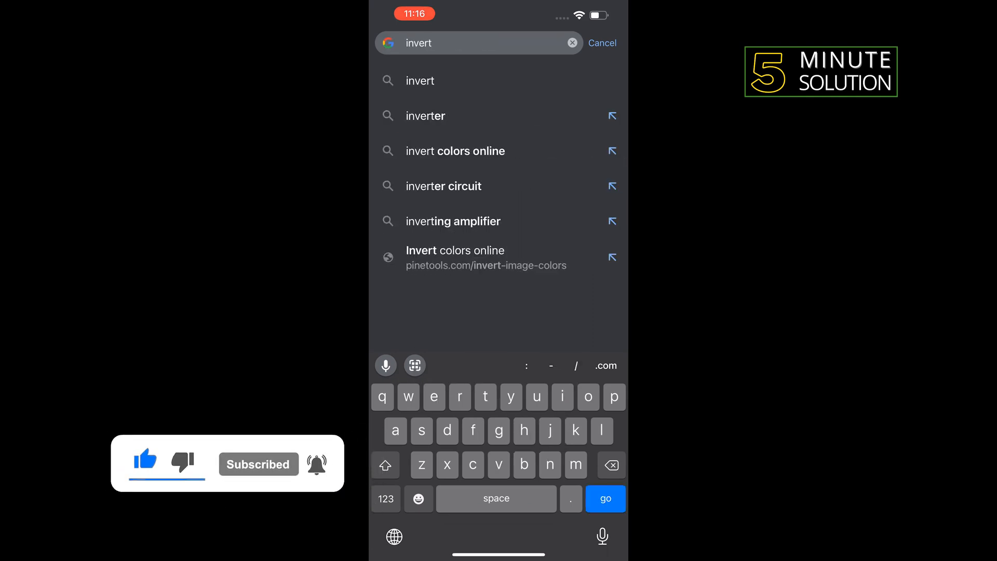
pyautogui.click(454, 151)
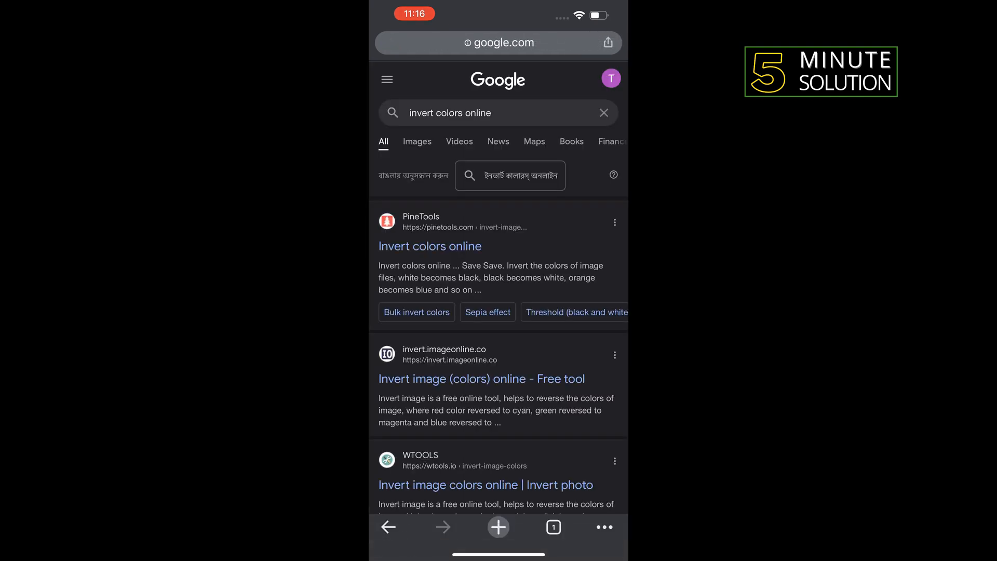
# Open PineTools and load the blue flowers in a vase photo from the Photo Library.
pyautogui.click(429, 246)
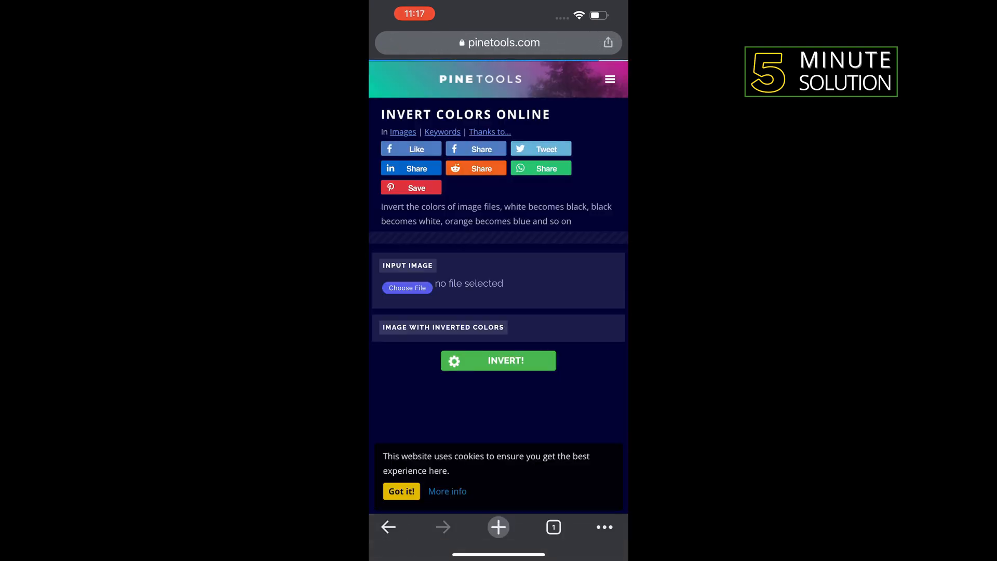
pyautogui.click(406, 287)
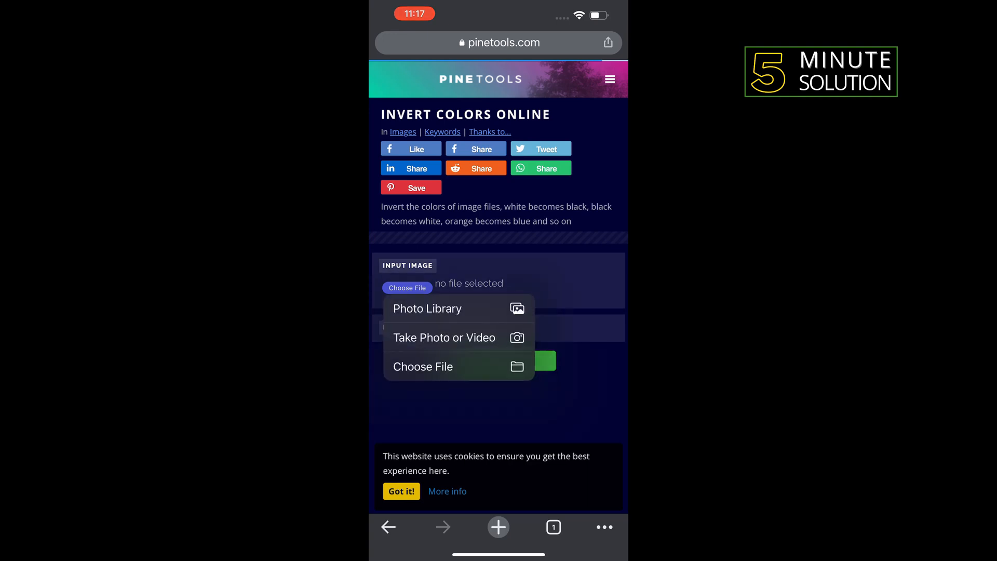
pyautogui.click(427, 308)
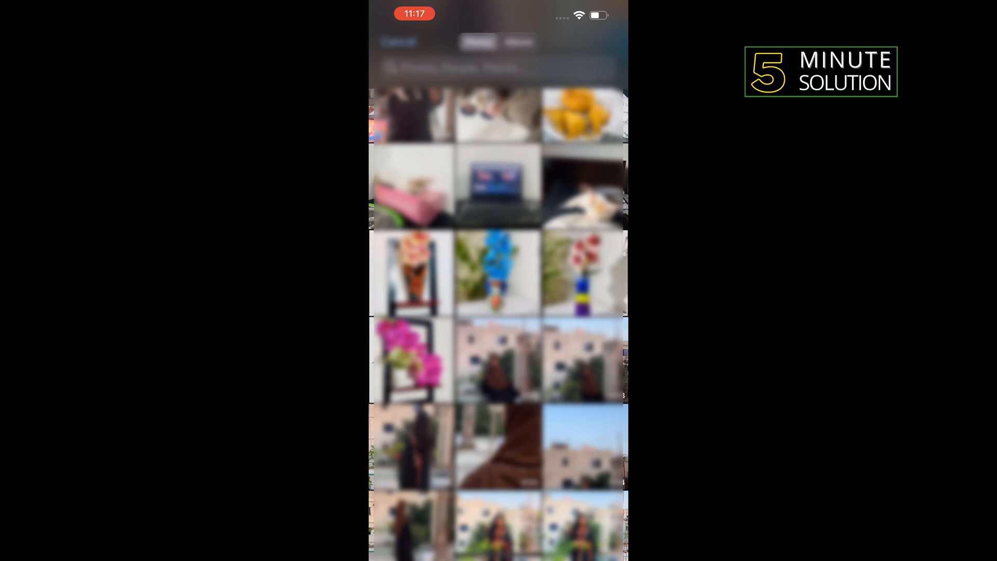
pyautogui.click(493, 274)
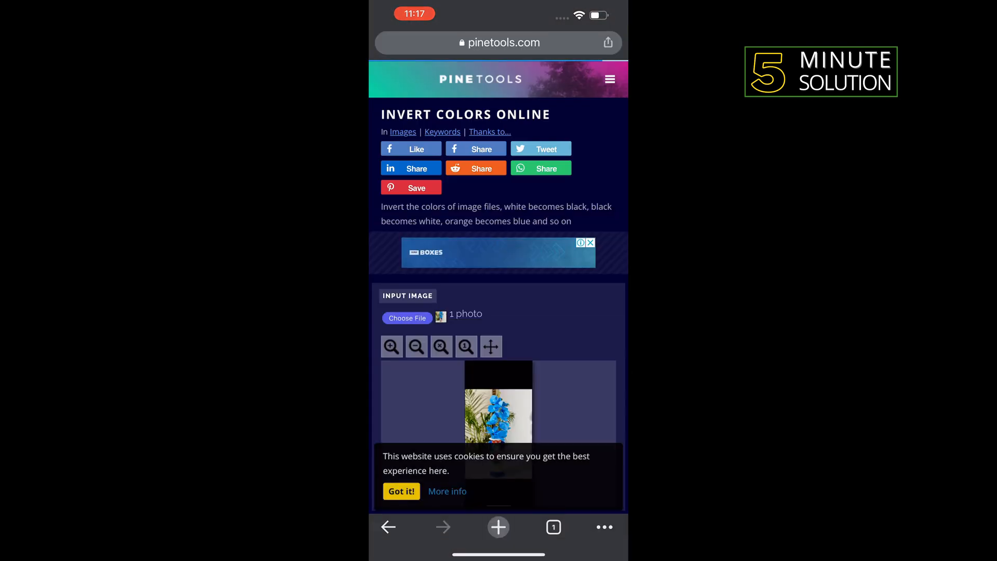
# Download the inverted orange-on-dark flower image as image.png.
pyautogui.scroll(-3)
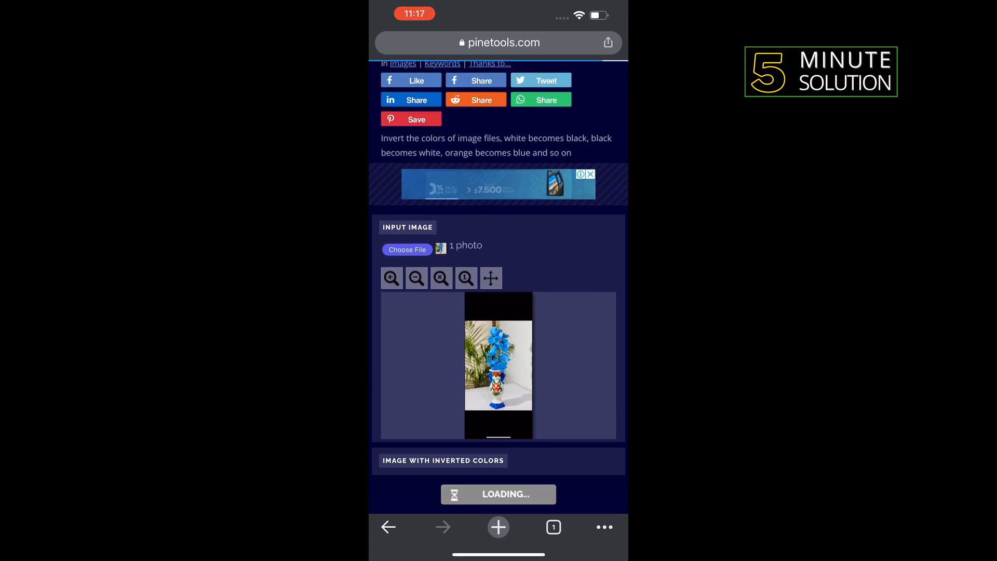
pyautogui.scroll(-3)
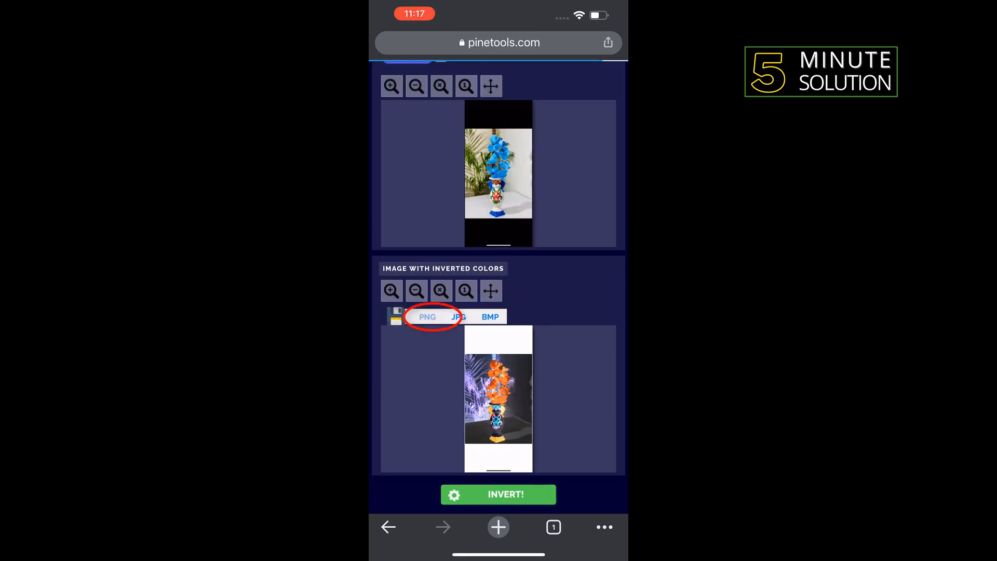
pyautogui.click(427, 317)
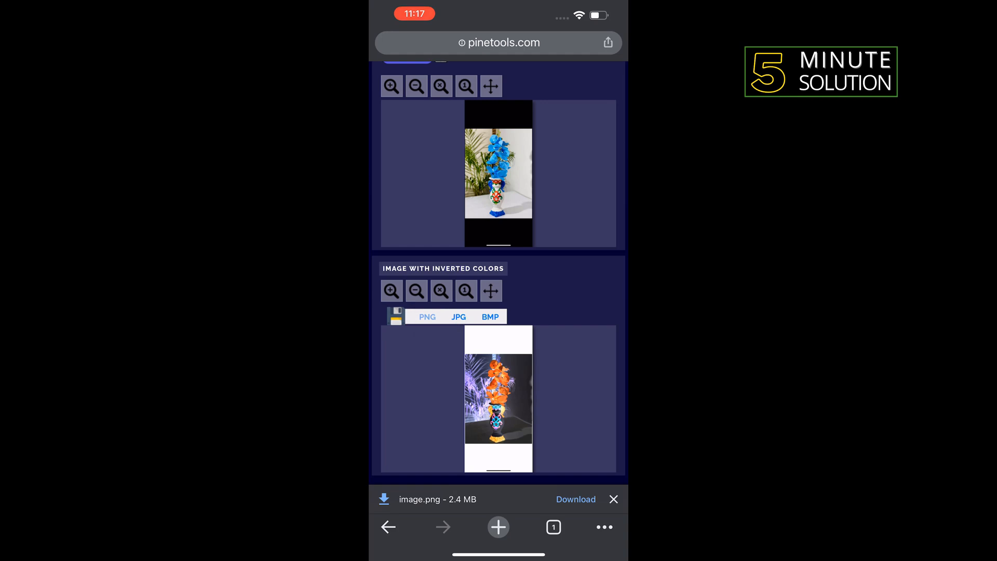
pyautogui.click(574, 498)
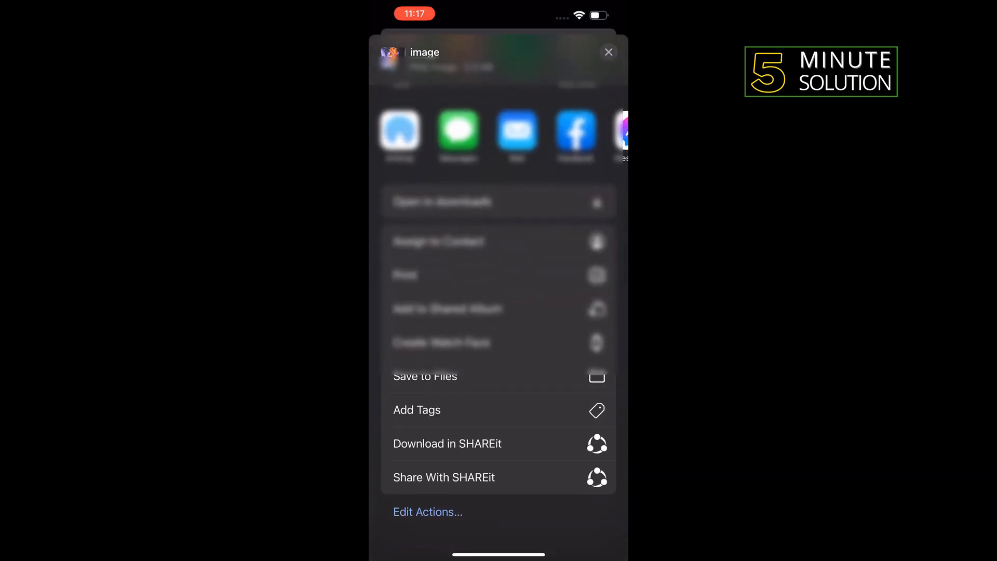
# Save image.png to Files and open it from Recents.
pyautogui.click(425, 376)
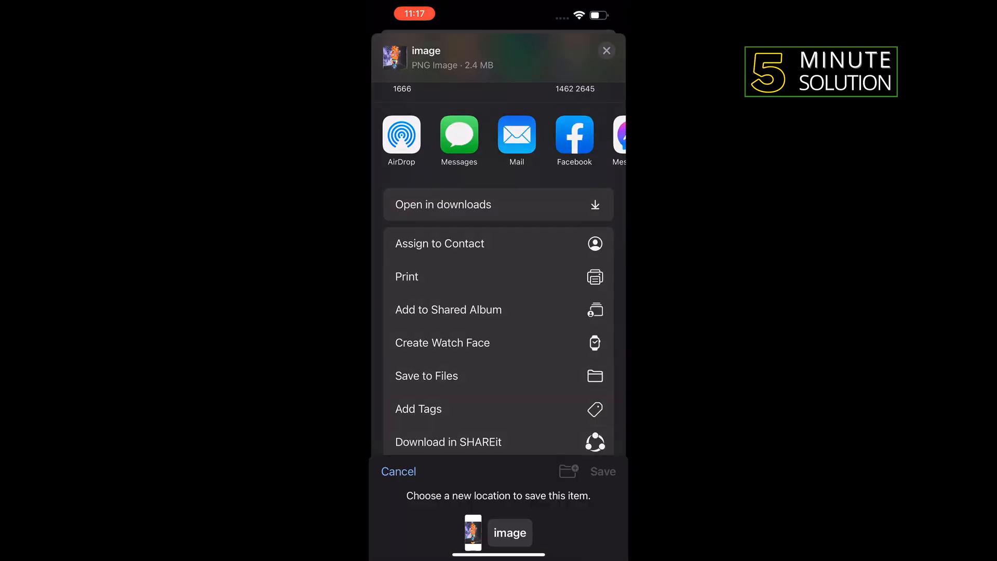
pyautogui.click(425, 375)
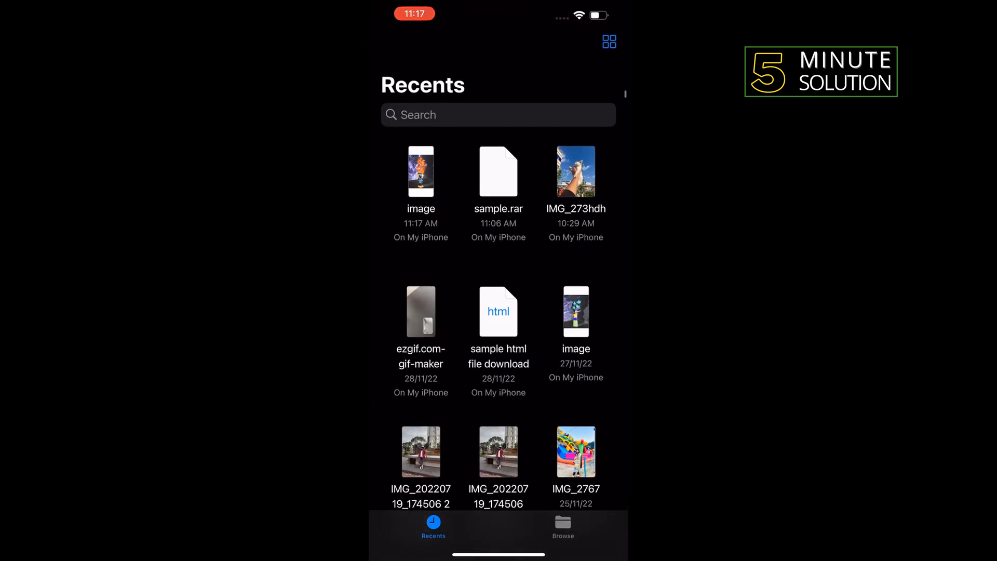
pyautogui.click(420, 171)
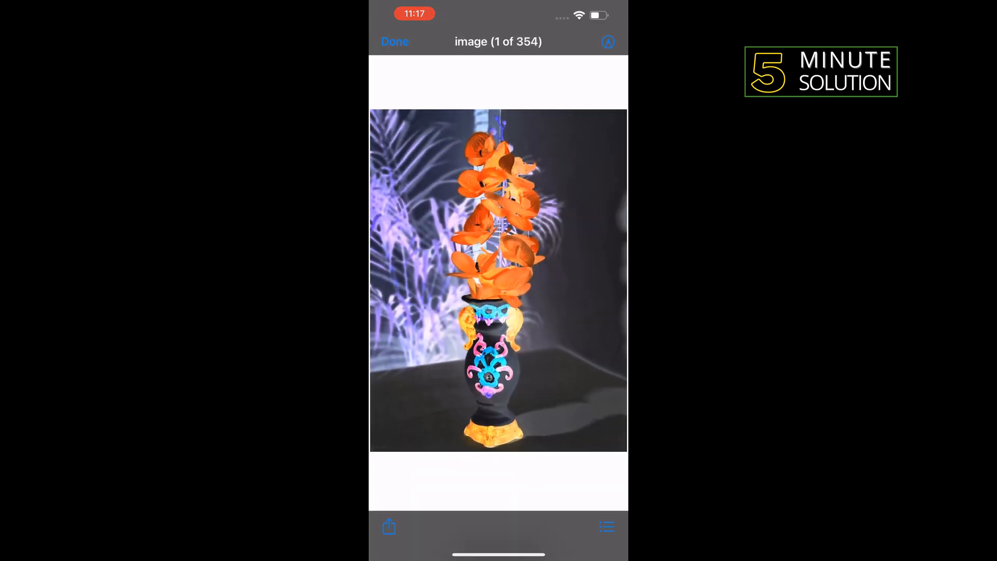